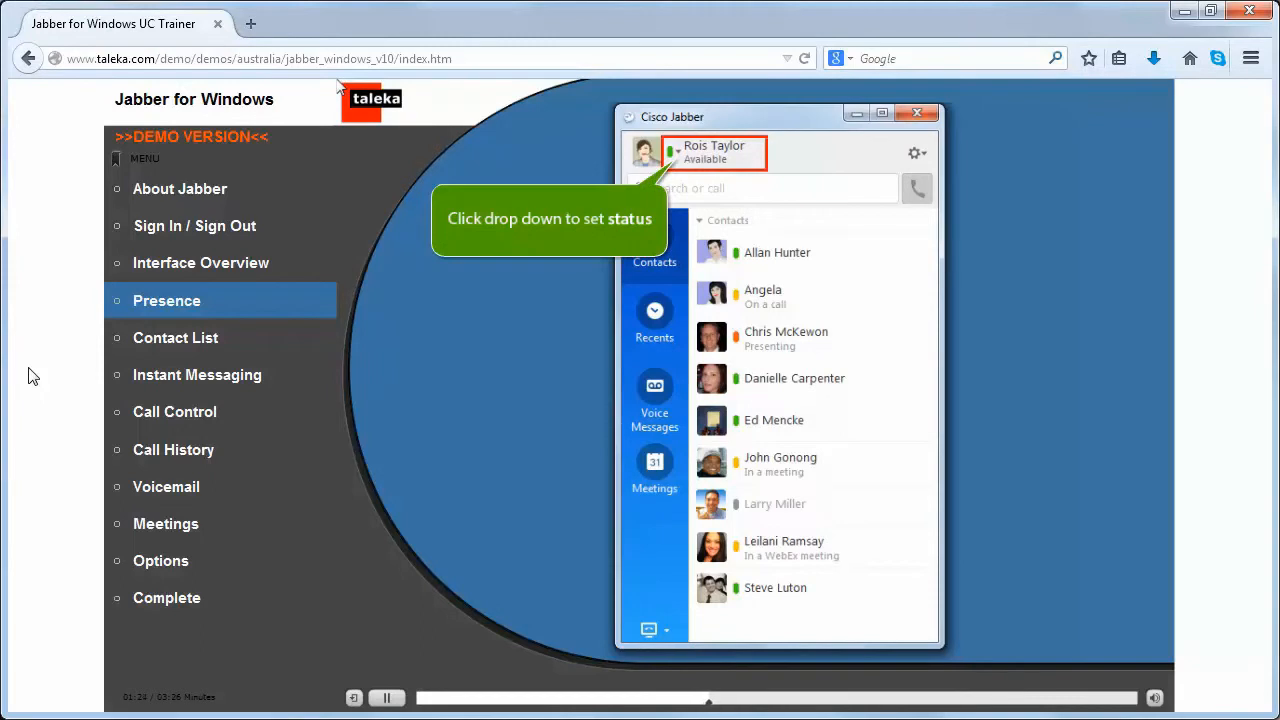
- Show the presence status menu listing Available, Away and Do Not Disturb
click(675, 152)
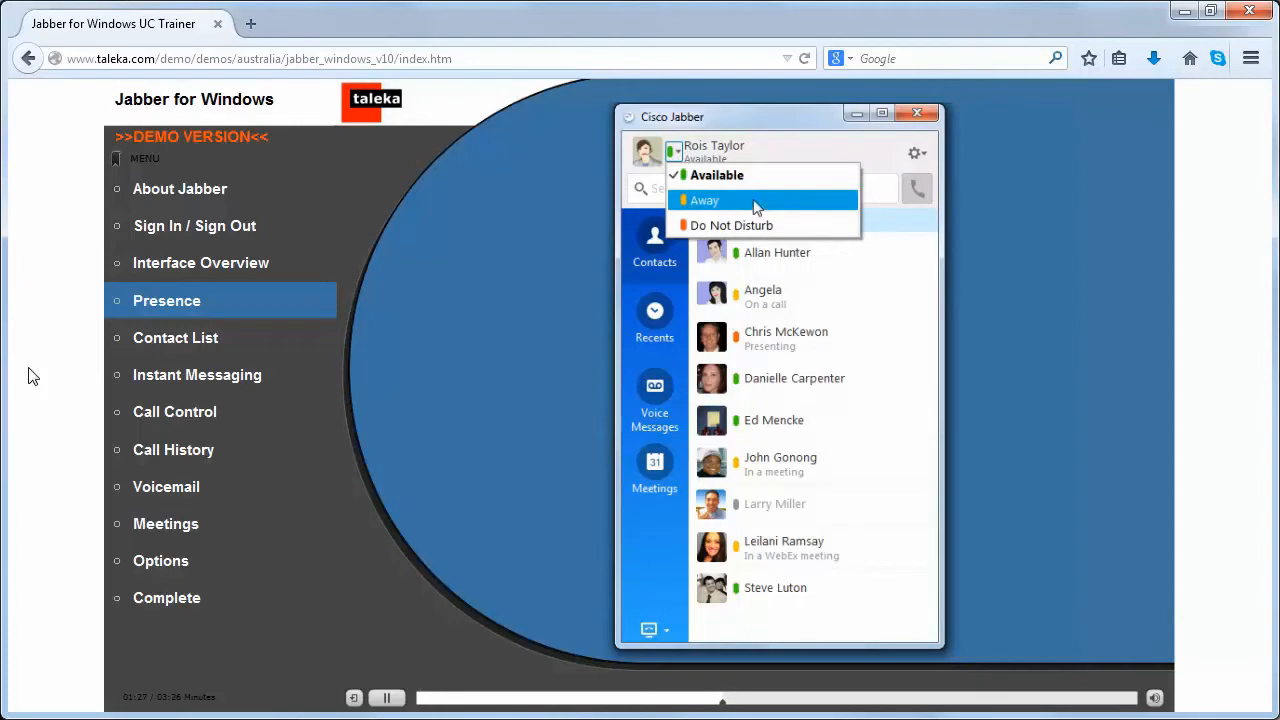
- Set presence to the custom 'On Customer Site' status, exposing Delete custom statuses
click(704, 200)
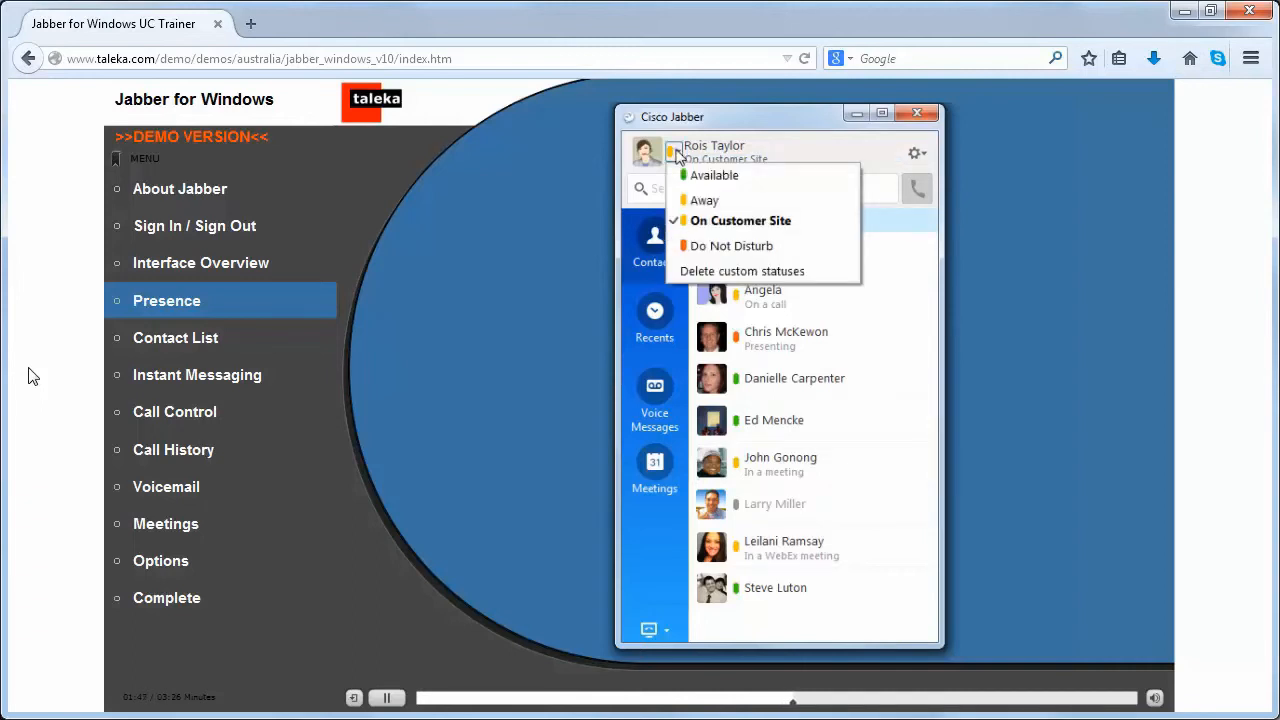
mouse_move(740, 271)
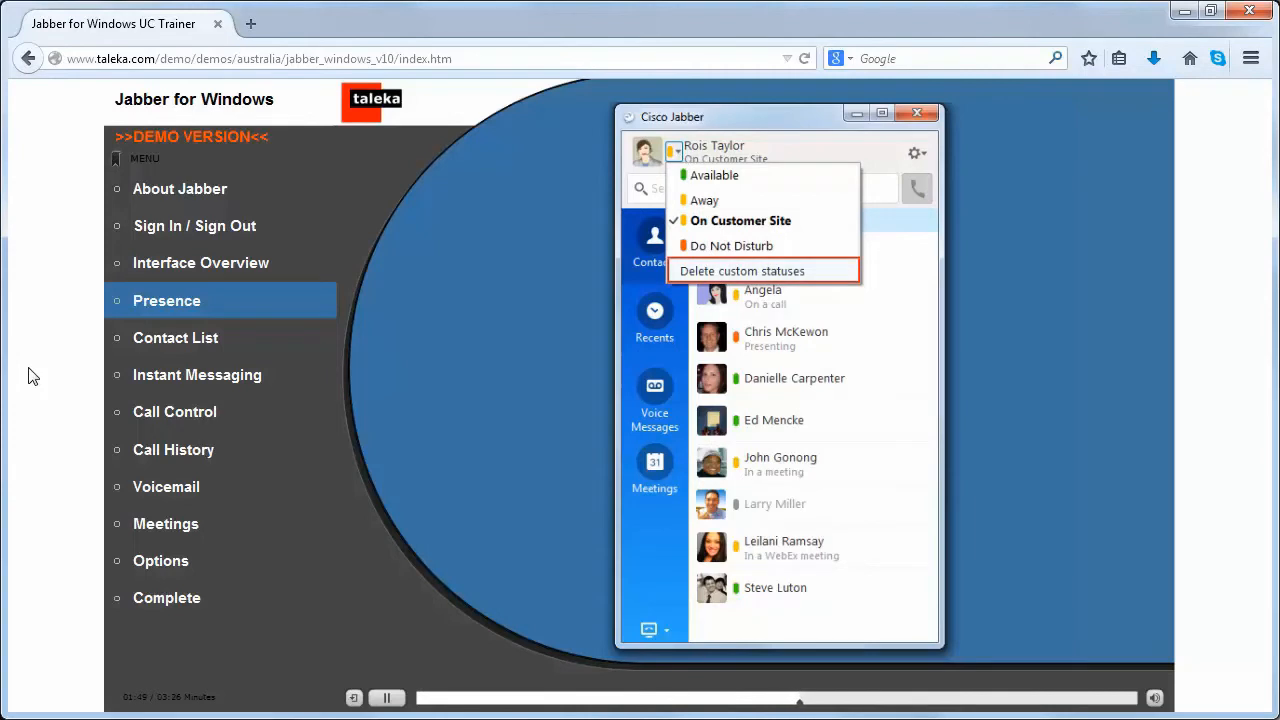